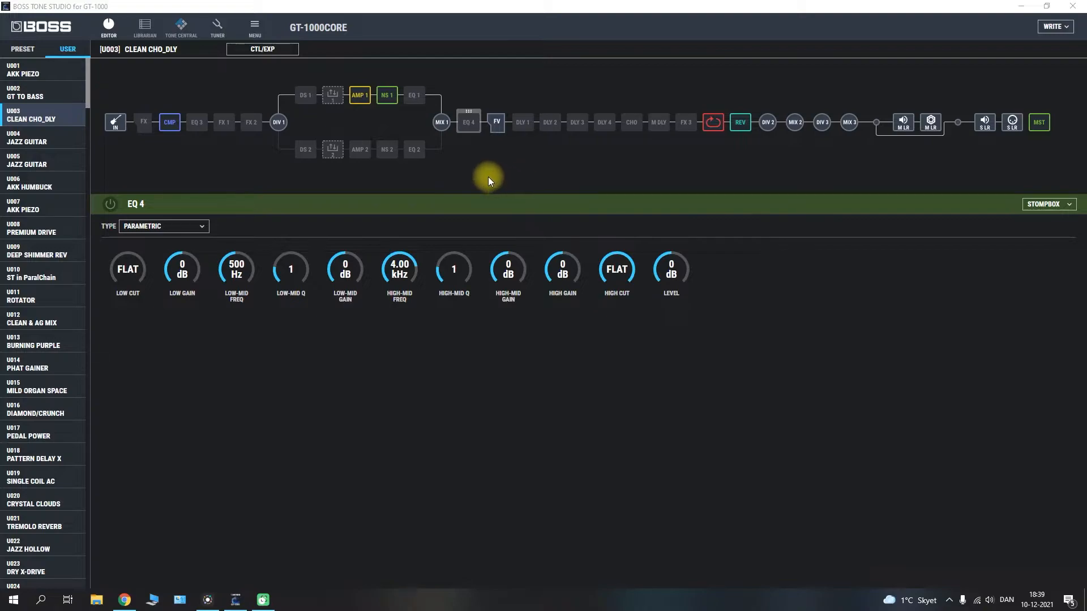
{"action": "mouse_move", "coordinate": [295, 177]}
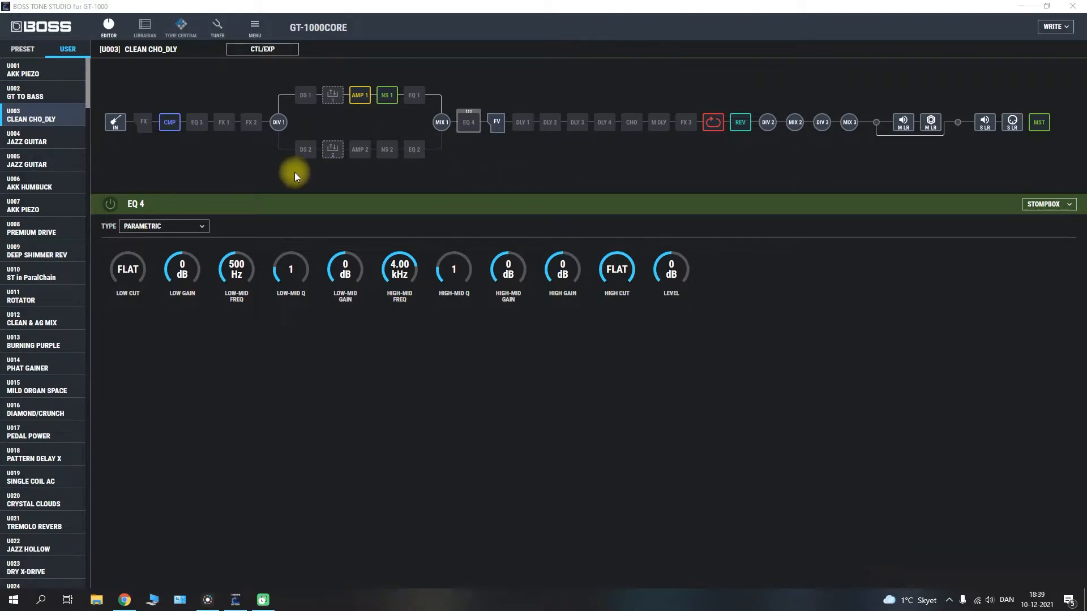
{"action": "mouse_move", "coordinate": [227, 171]}
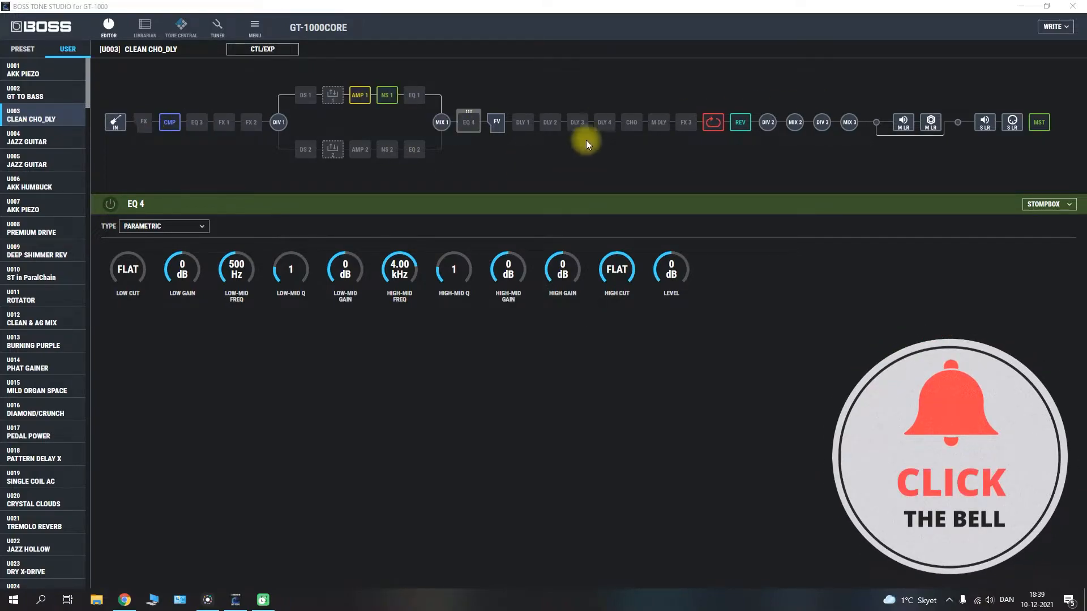
{"action": "mouse_move", "coordinate": [308, 196]}
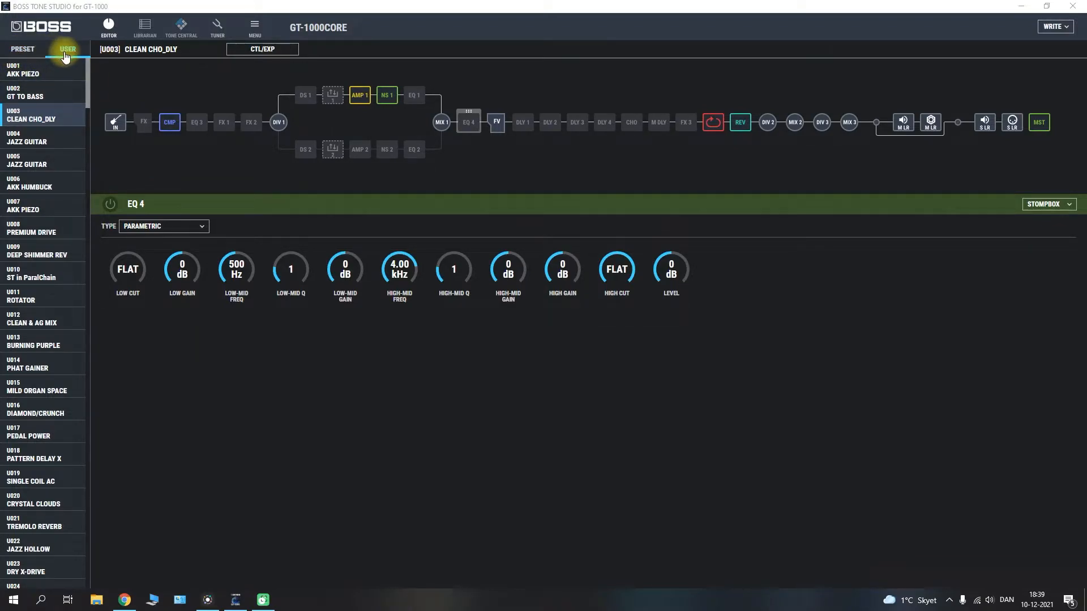
Browse the preset and user patch lists, then display the DLY 2 block's parameters (400ms, feedback 30, level 50).
{"action": "left_click", "coordinate": [23, 49]}
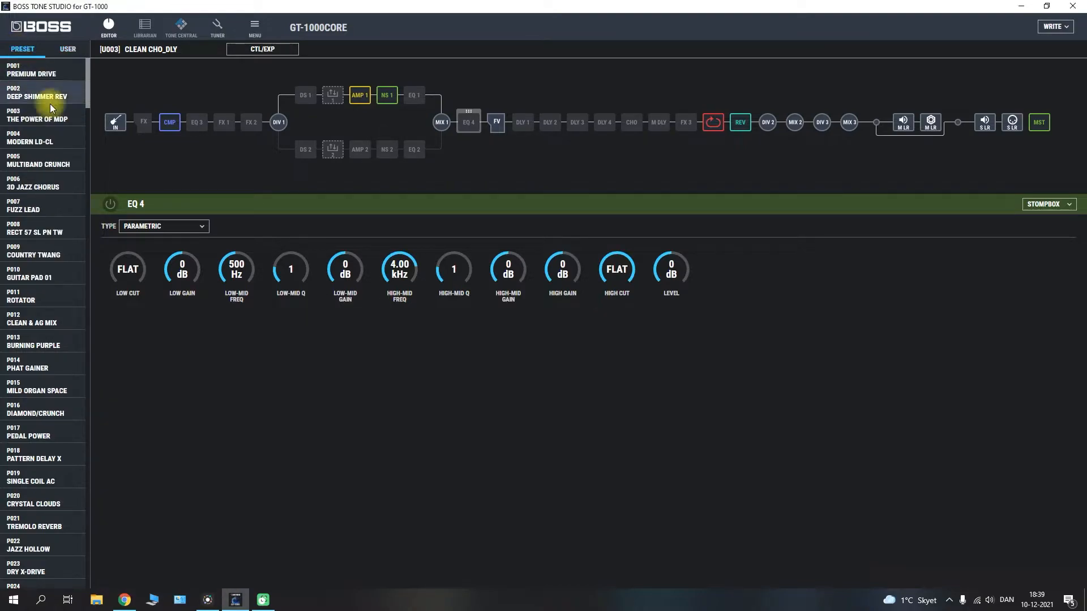
{"action": "mouse_move", "coordinate": [59, 441]}
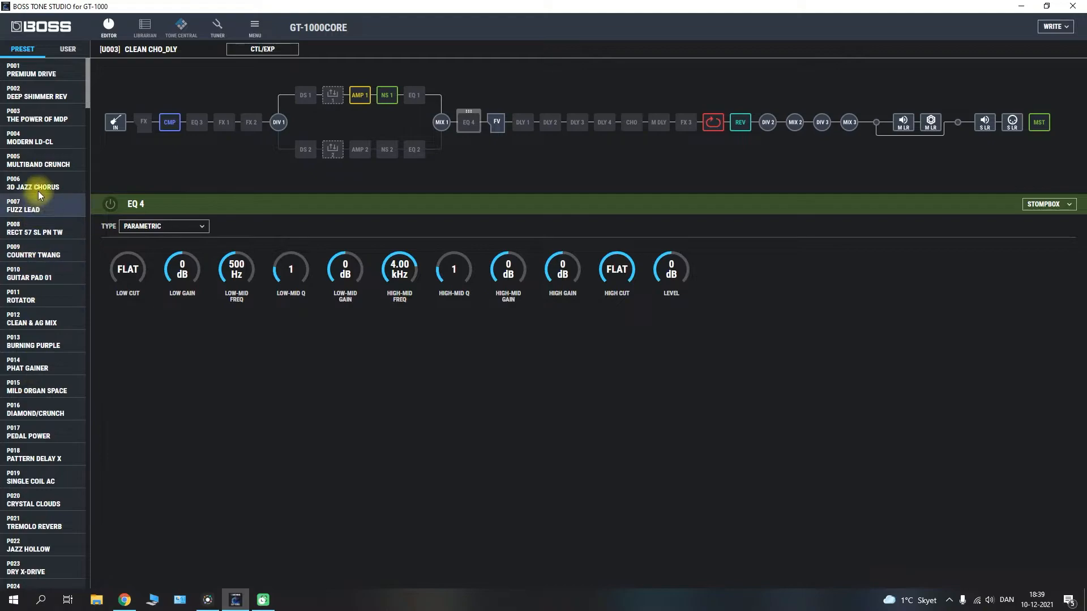
{"action": "mouse_move", "coordinate": [55, 340]}
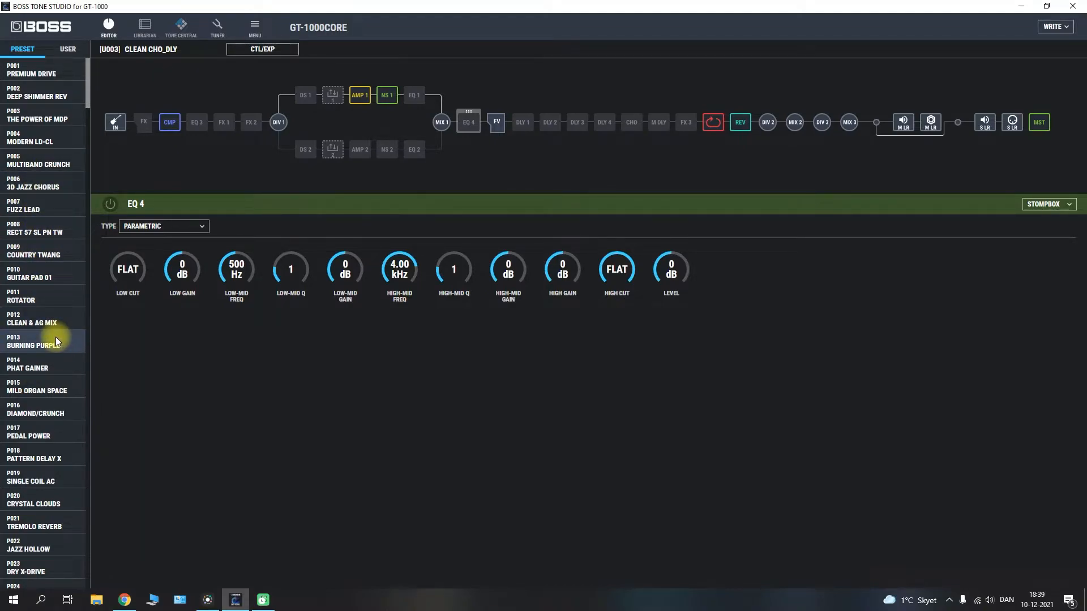
{"action": "mouse_move", "coordinate": [35, 386]}
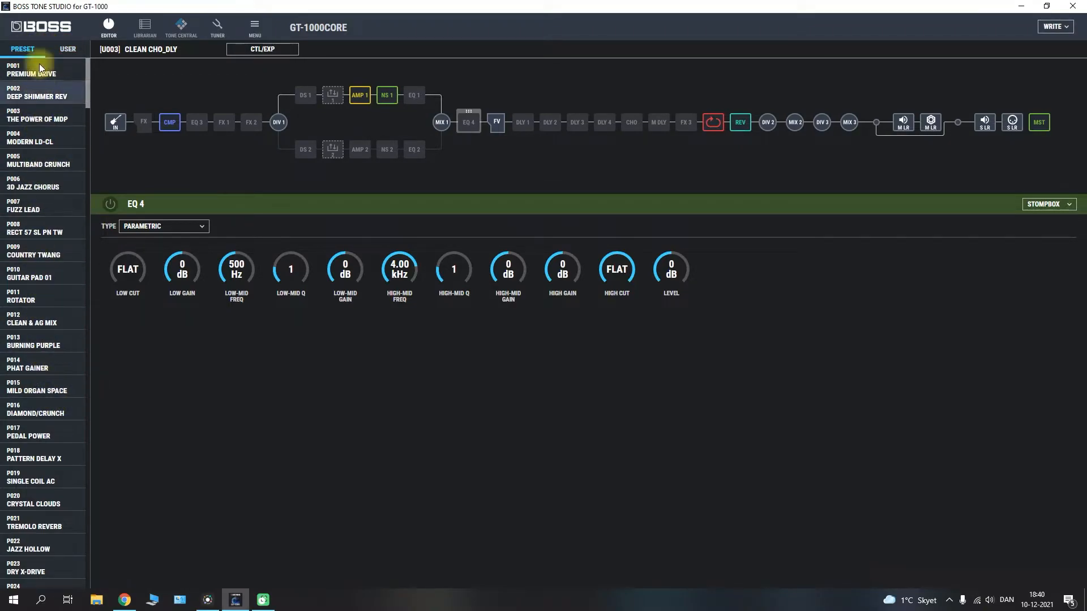
{"action": "left_click", "coordinate": [67, 49]}
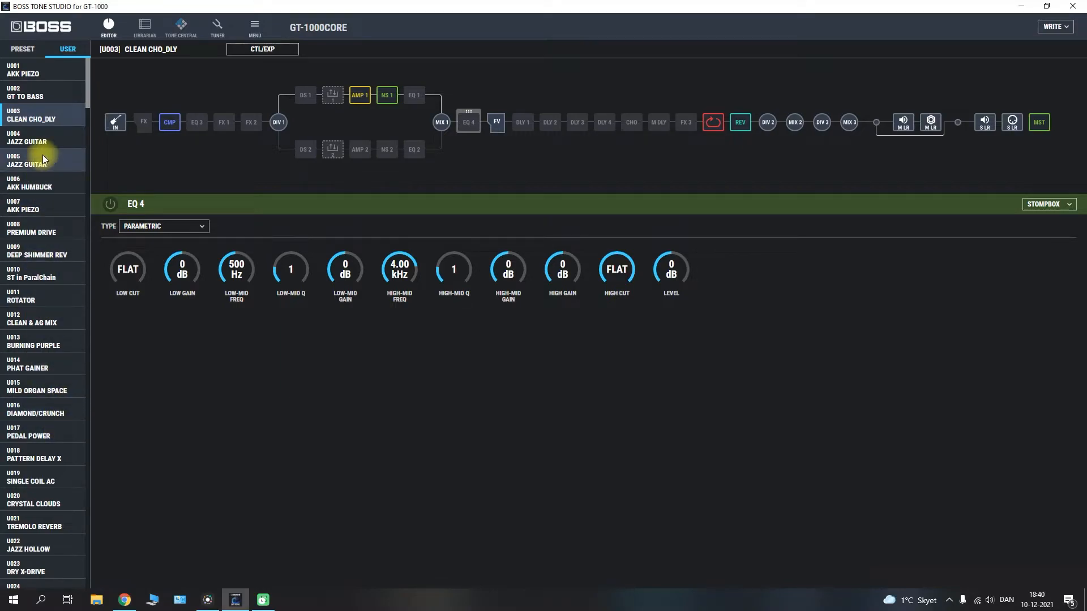
{"action": "mouse_move", "coordinate": [53, 344]}
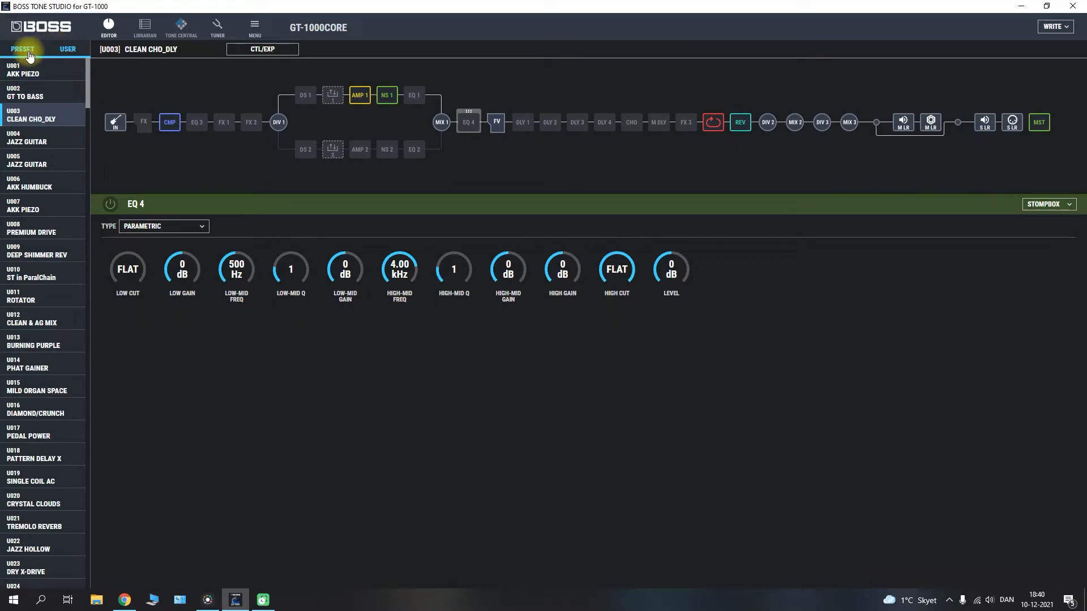
{"action": "left_click", "coordinate": [67, 48]}
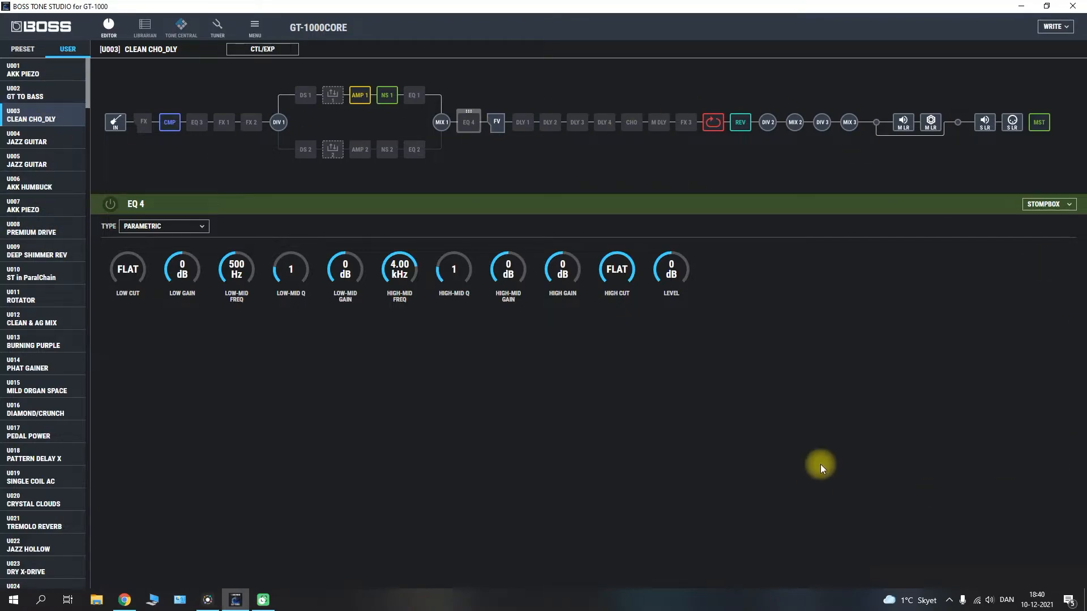
{"action": "mouse_move", "coordinate": [100, 235]}
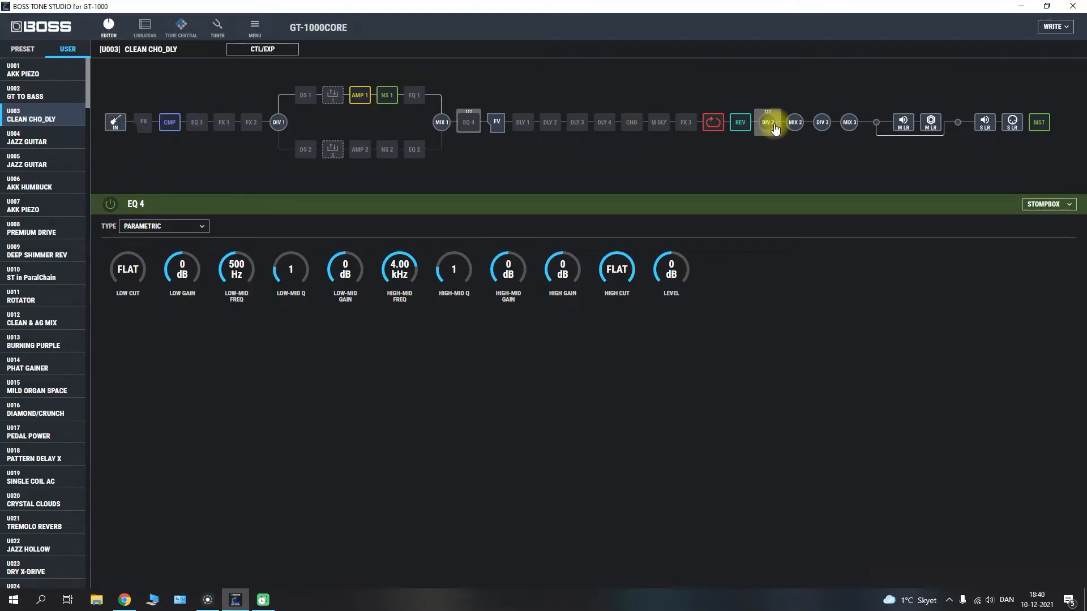
{"action": "mouse_move", "coordinate": [277, 123]}
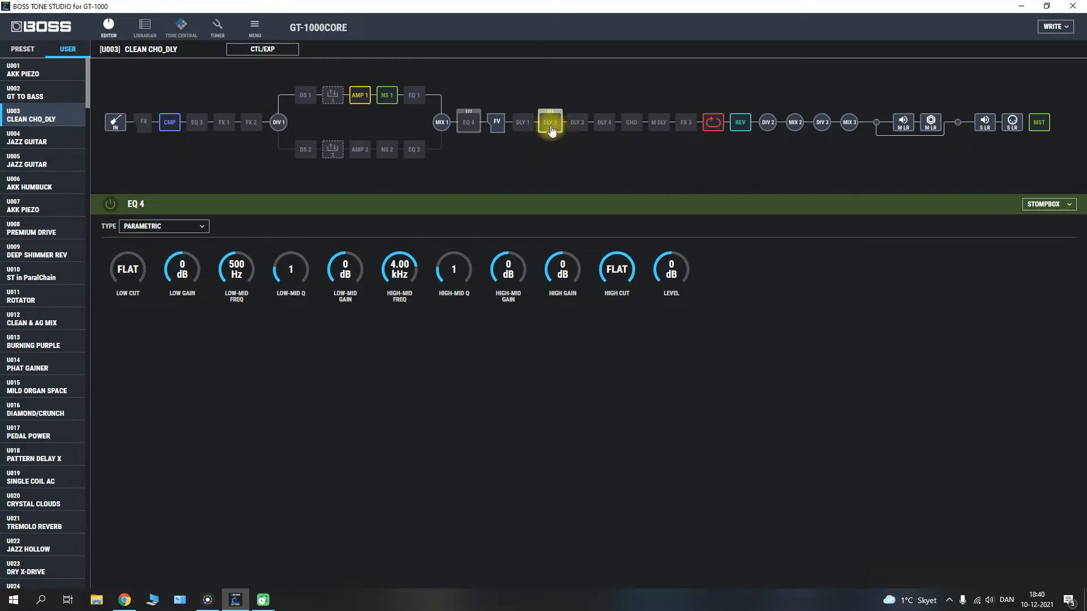
{"action": "left_click", "coordinate": [550, 123]}
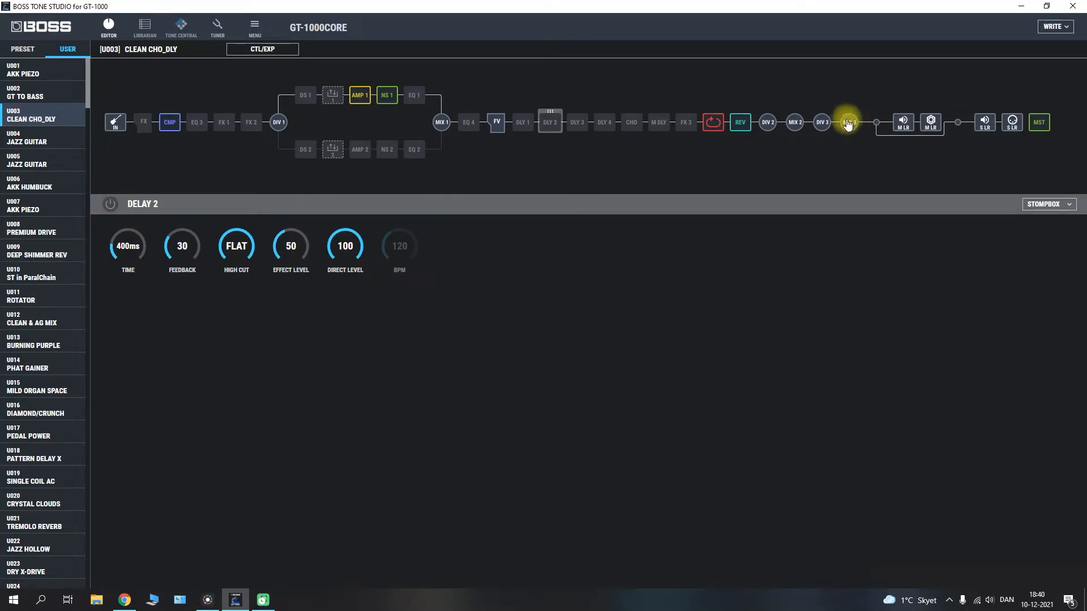
{"action": "mouse_move", "coordinate": [550, 124]}
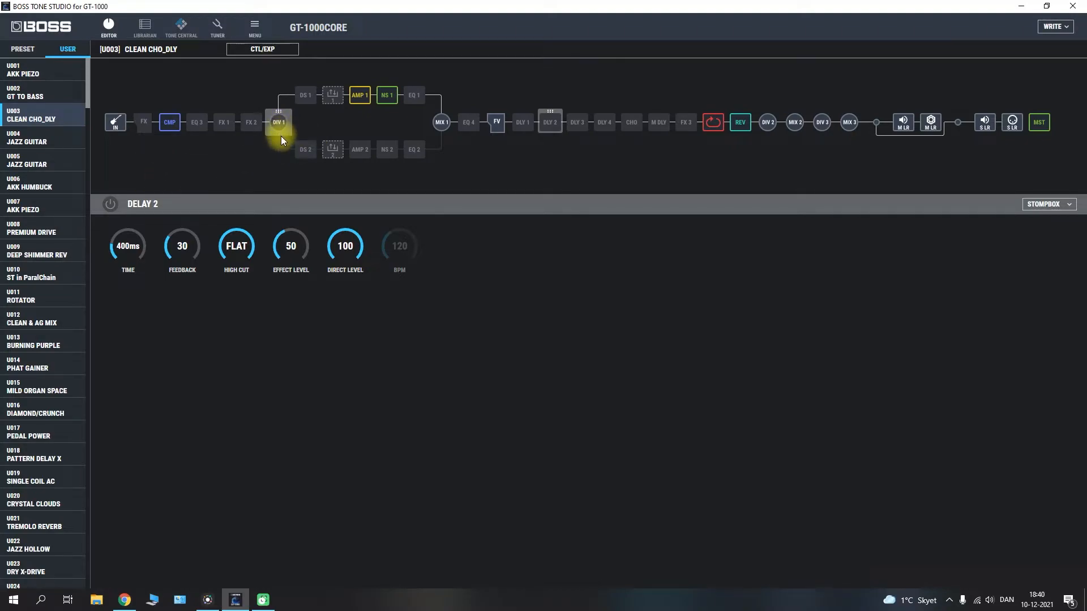
{"action": "mouse_move", "coordinate": [442, 123]}
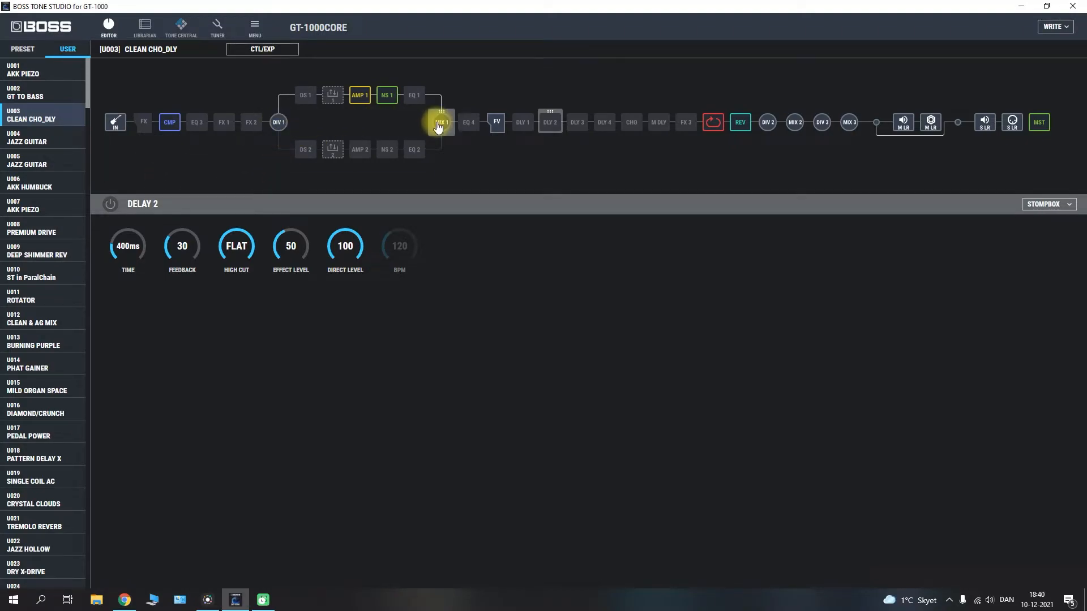
{"action": "mouse_move", "coordinate": [798, 166]}
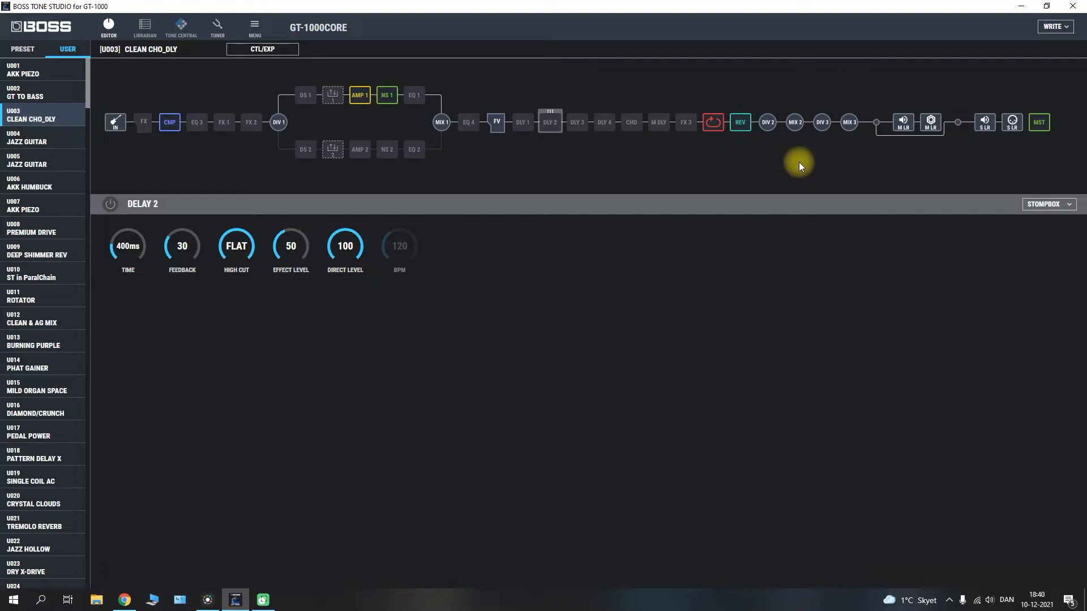
{"action": "mouse_move", "coordinate": [499, 190]}
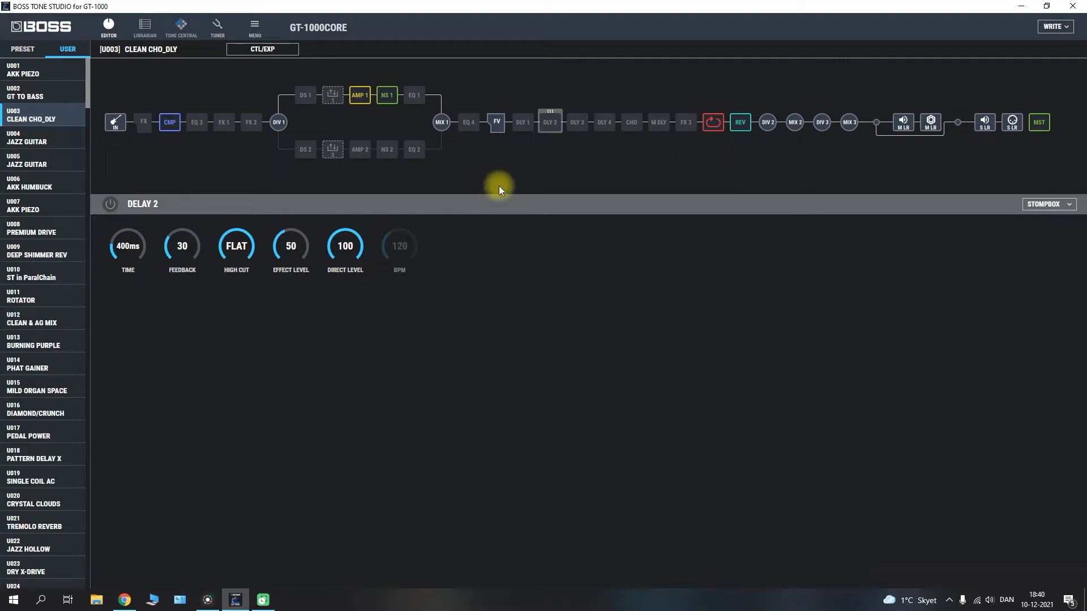
{"action": "mouse_move", "coordinate": [754, 283]}
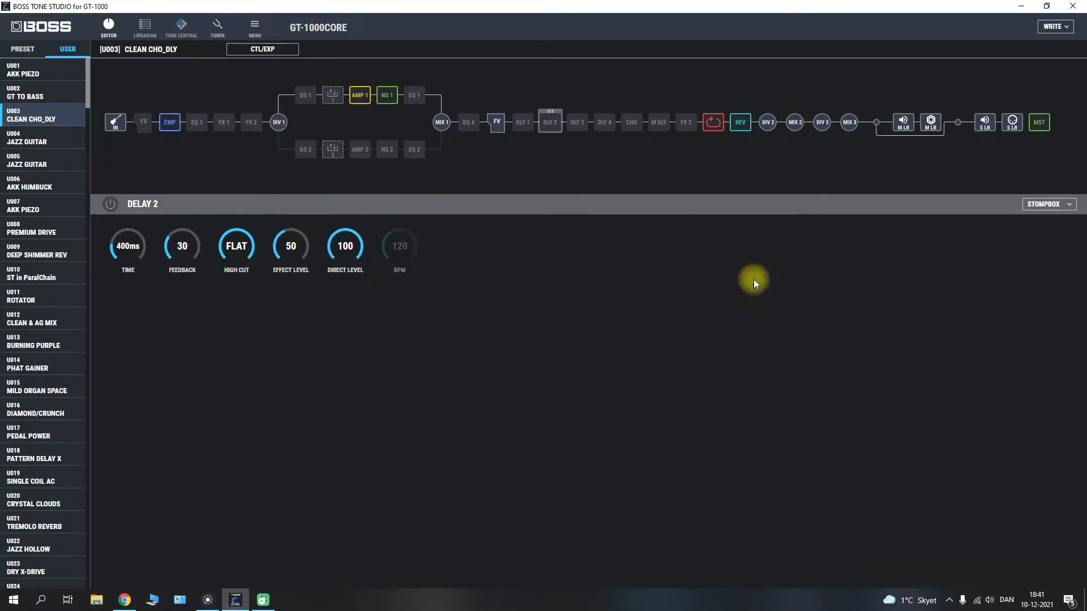
{"action": "mouse_move", "coordinate": [829, 193]}
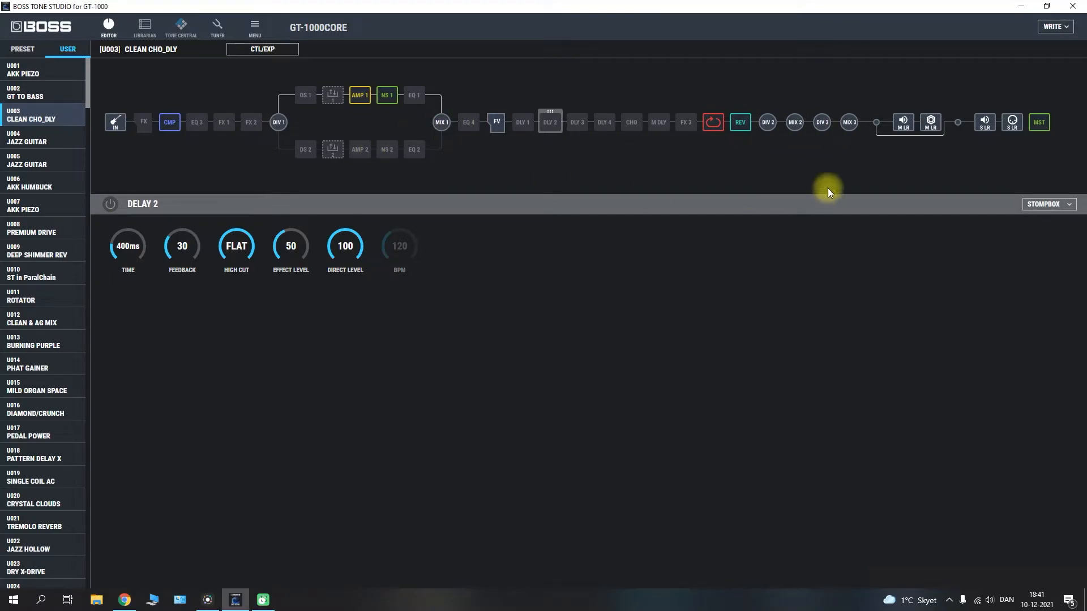
{"action": "mouse_move", "coordinate": [340, 205]}
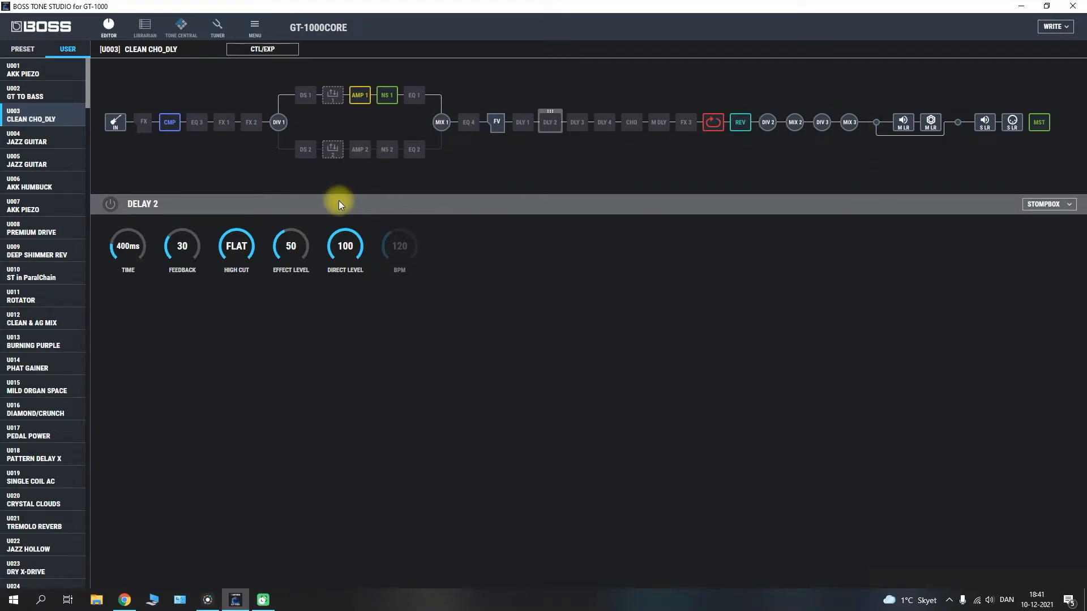
{"action": "mouse_move", "coordinate": [338, 66]}
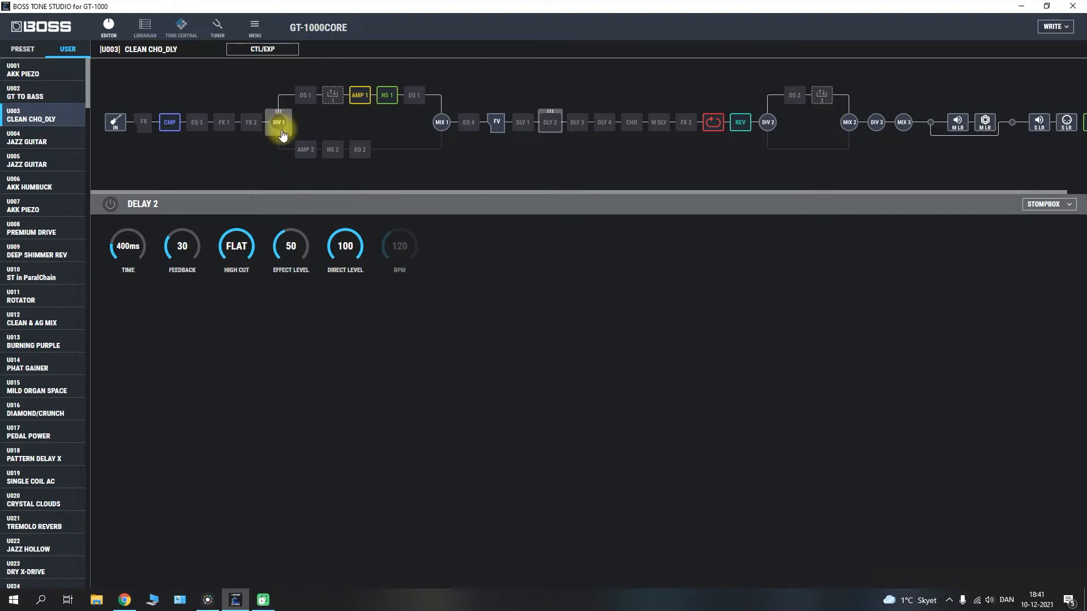
{"action": "mouse_move", "coordinate": [359, 112]}
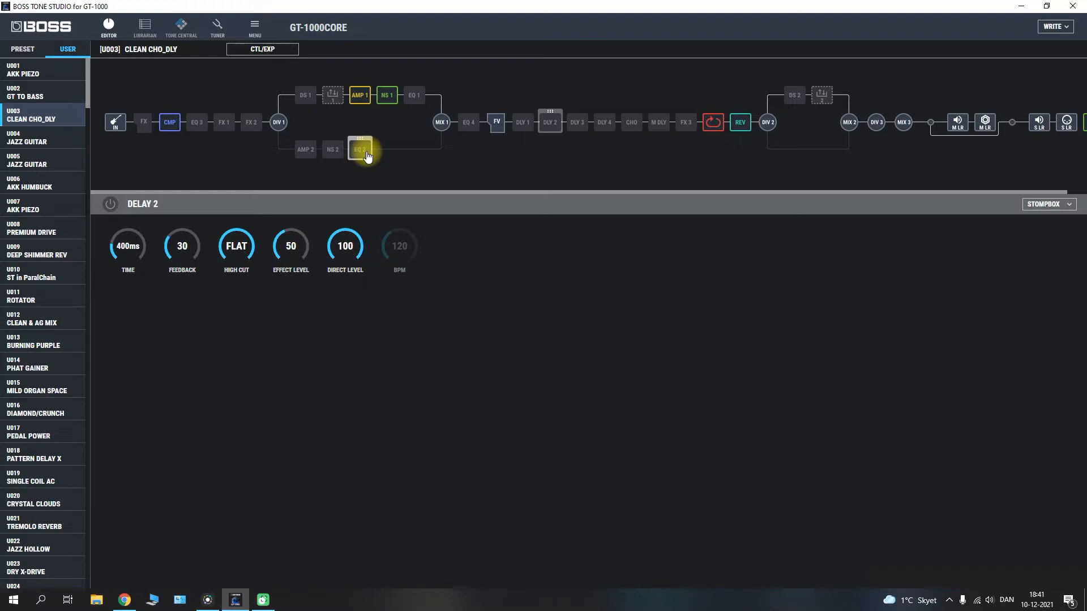
{"action": "mouse_move", "coordinate": [388, 103]}
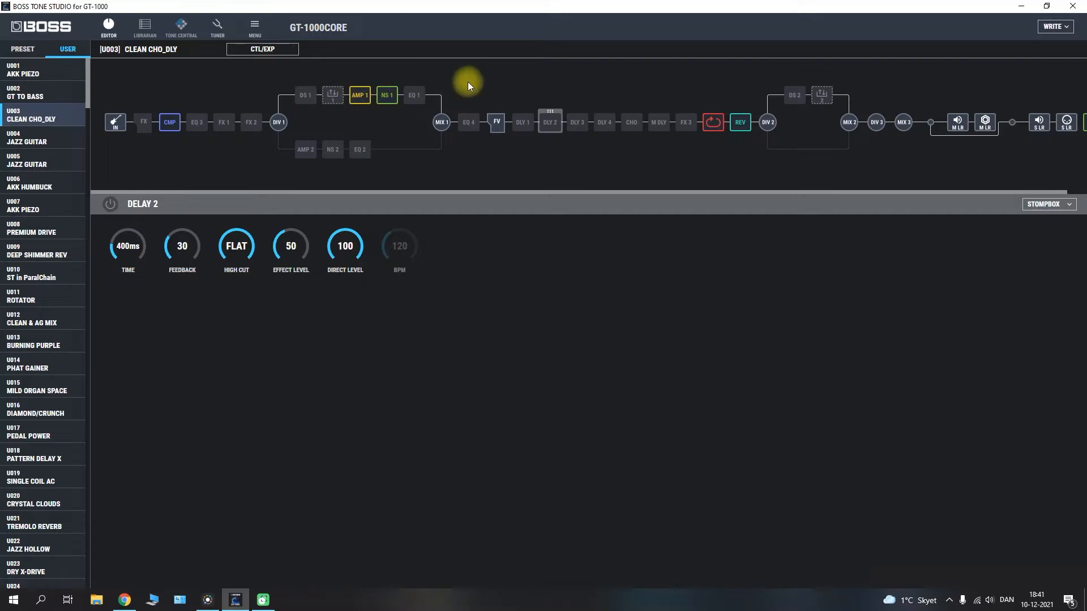
{"action": "mouse_move", "coordinate": [421, 150]}
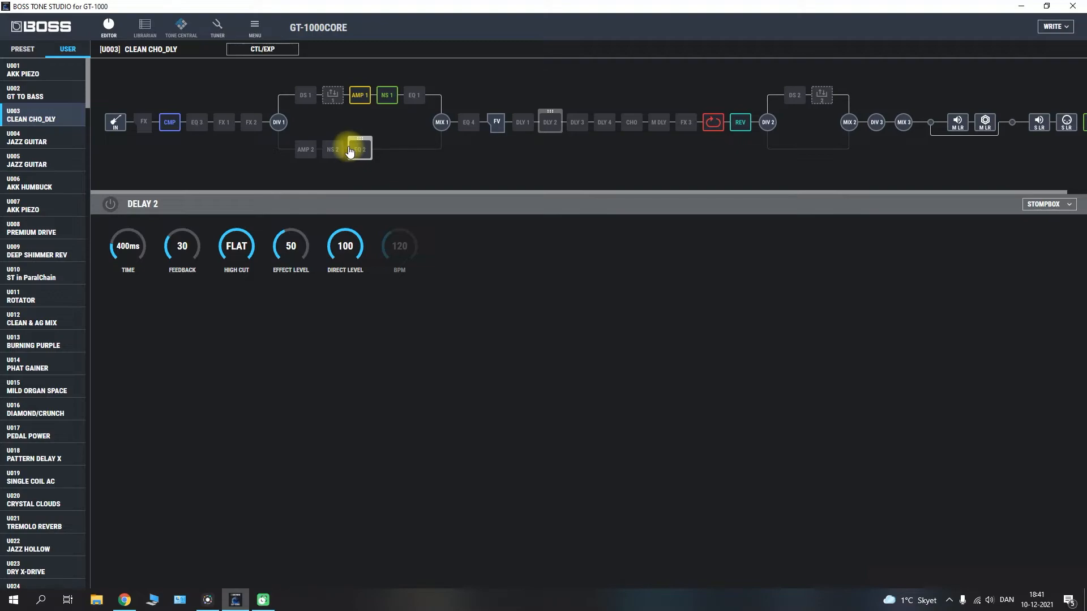
{"action": "mouse_move", "coordinate": [241, 168]}
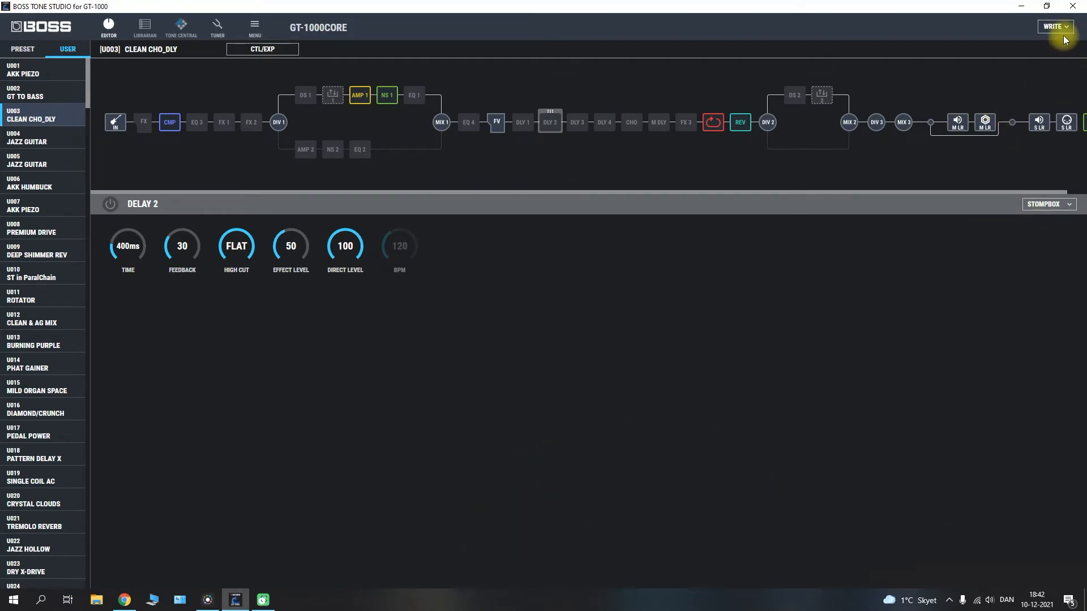
{"action": "mouse_move", "coordinate": [1060, 48]}
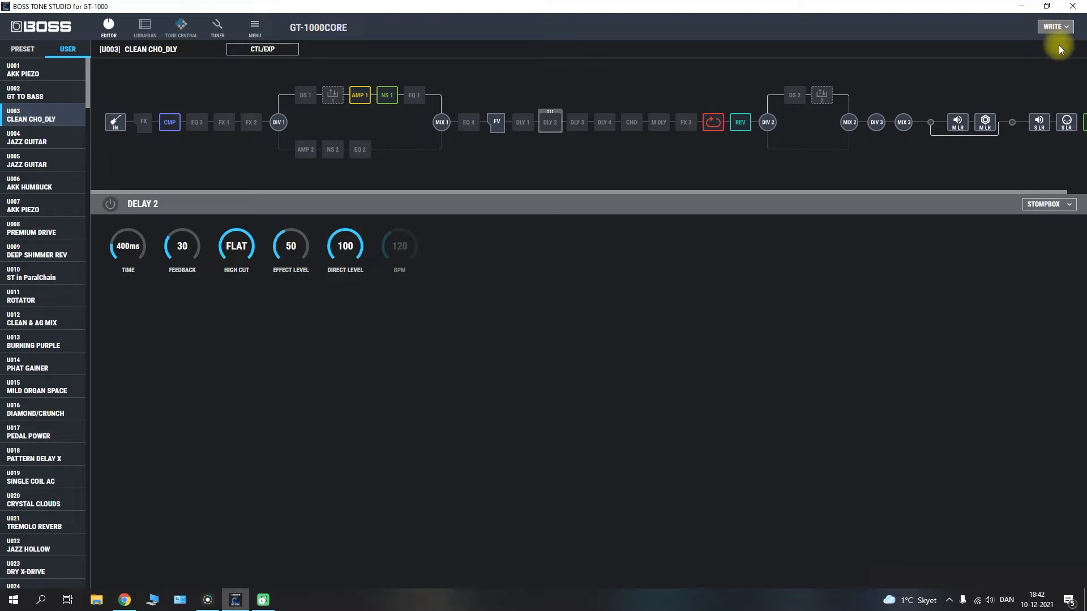
Clear the patch via WRITE > CLEAR so it reads INIT PATCH with a default chain.
{"action": "left_click", "coordinate": [1054, 26]}
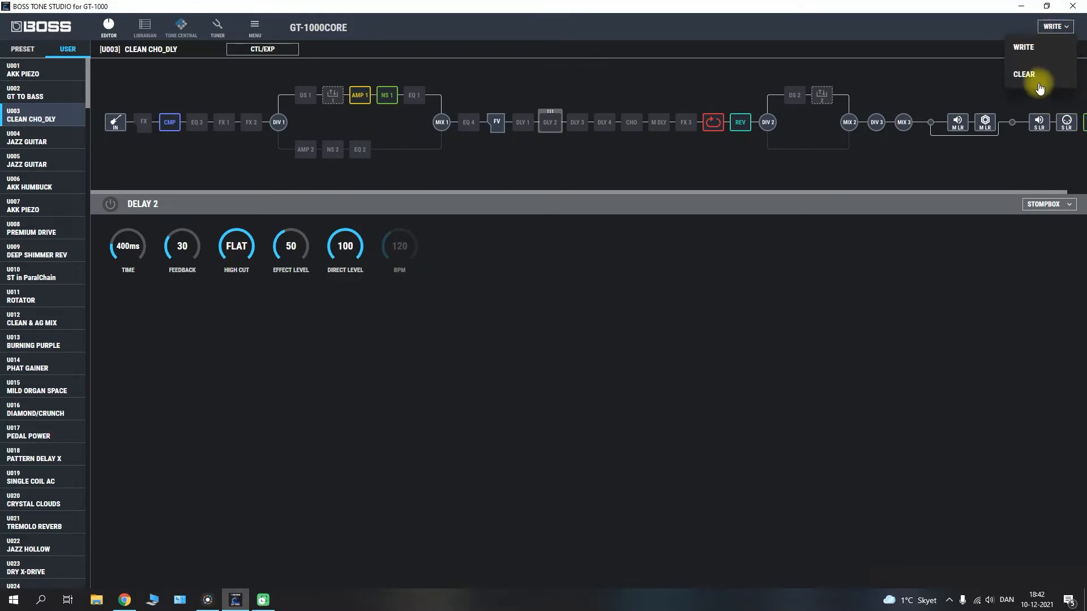
{"action": "left_click", "coordinate": [1023, 75]}
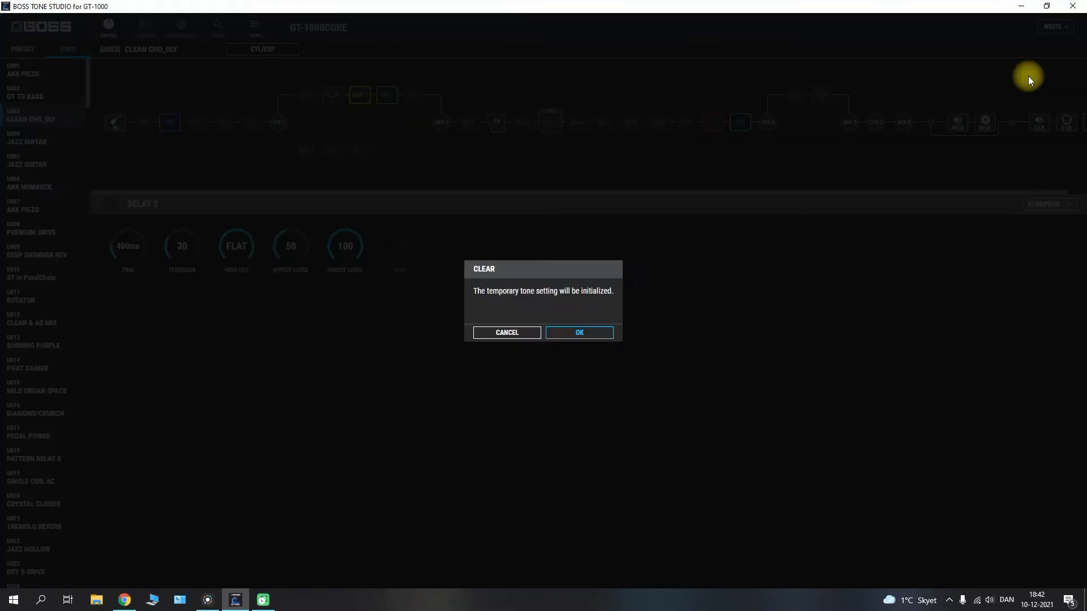
{"action": "mouse_move", "coordinate": [590, 294]}
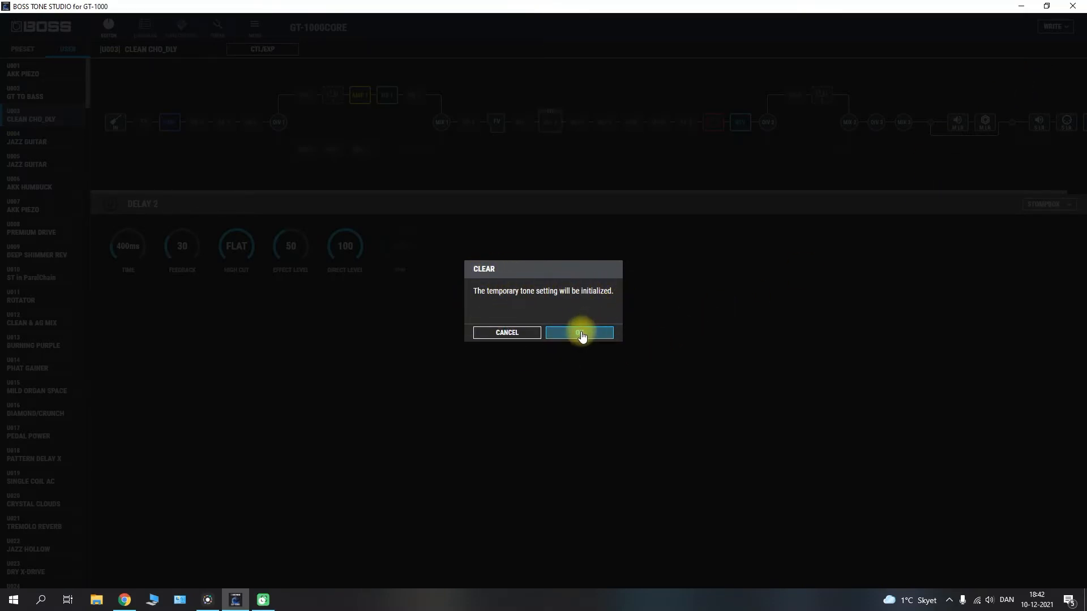
{"action": "left_click", "coordinate": [579, 332]}
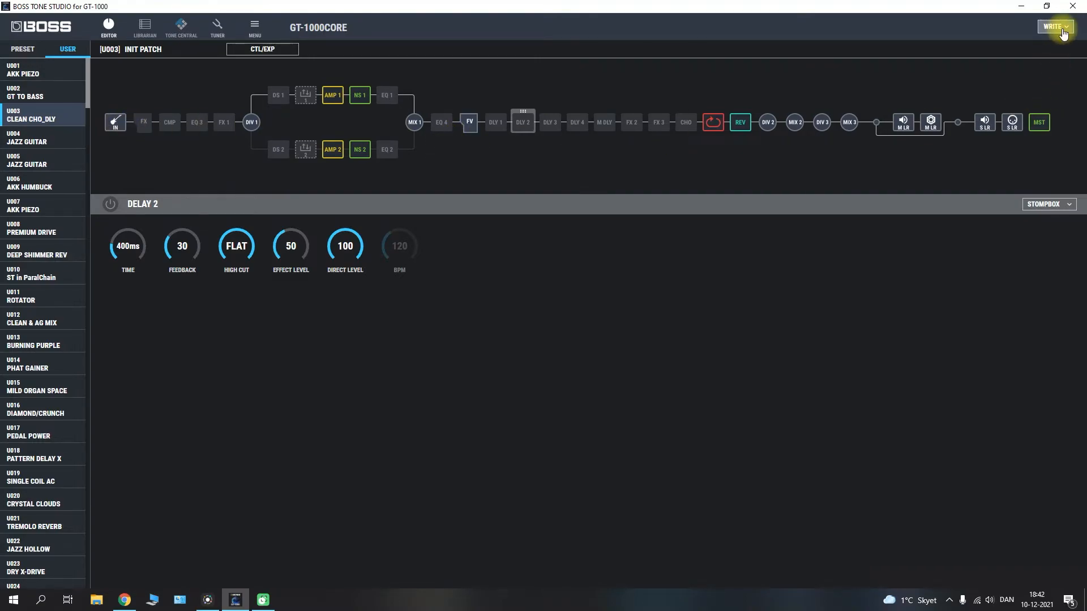
{"action": "left_click", "coordinate": [1053, 27]}
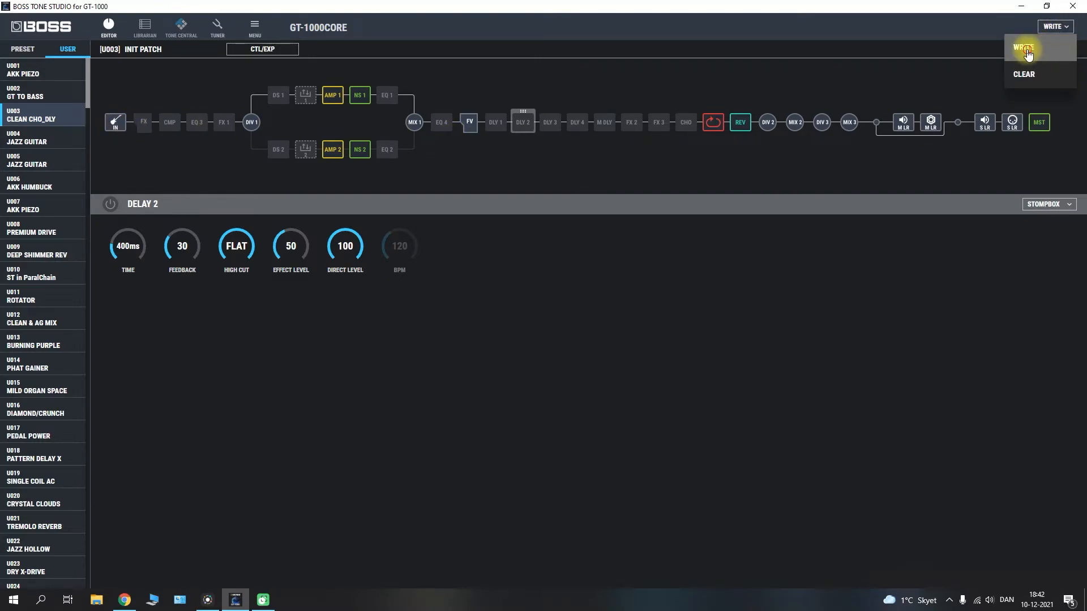
{"action": "left_click", "coordinate": [1024, 48]}
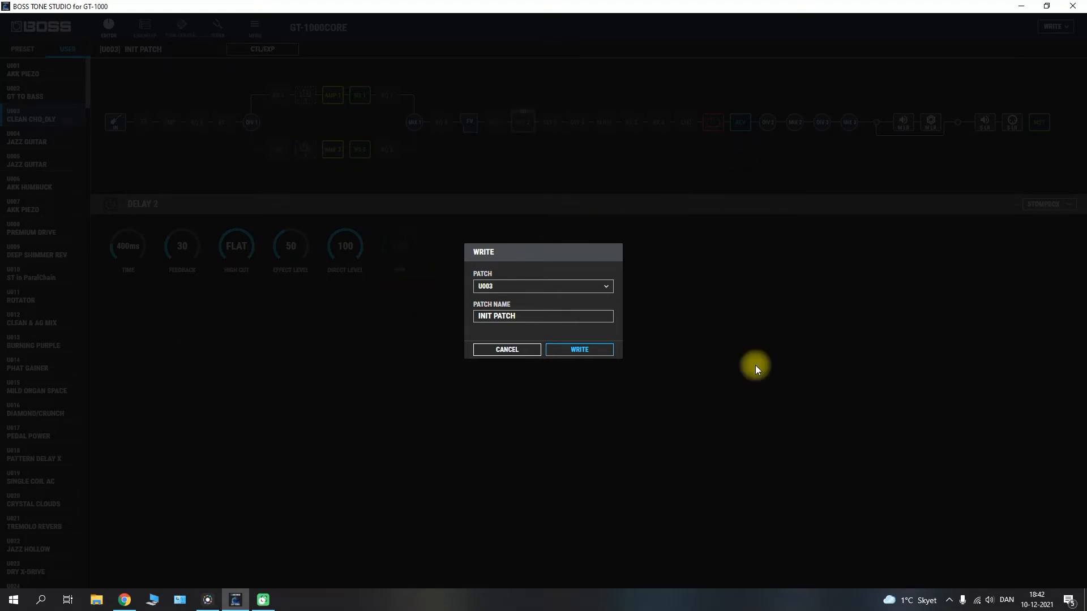
{"action": "left_click", "coordinate": [542, 286]}
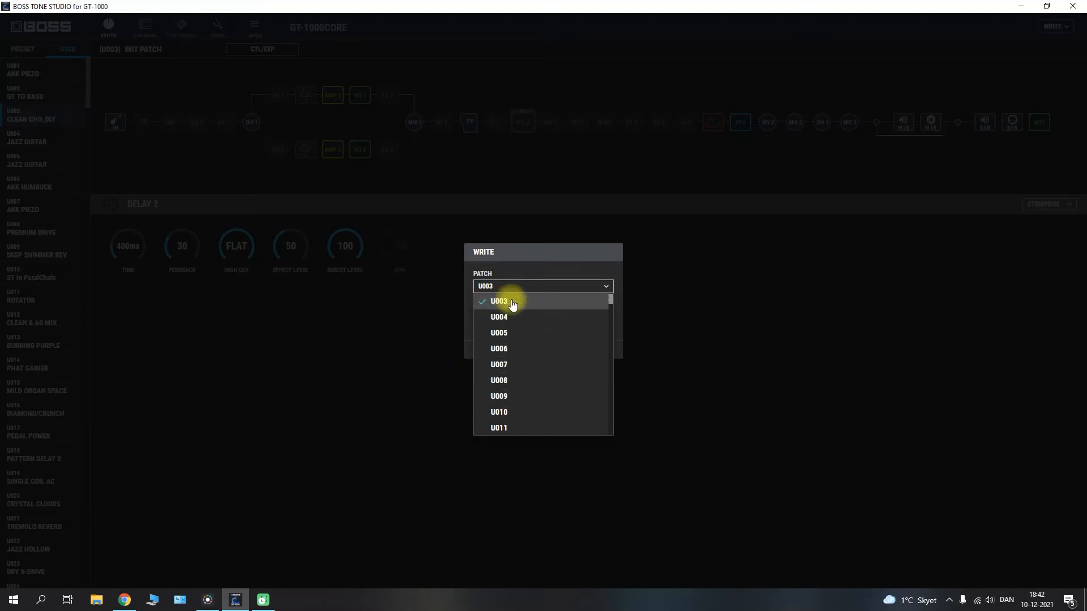
{"action": "left_click", "coordinate": [498, 301]}
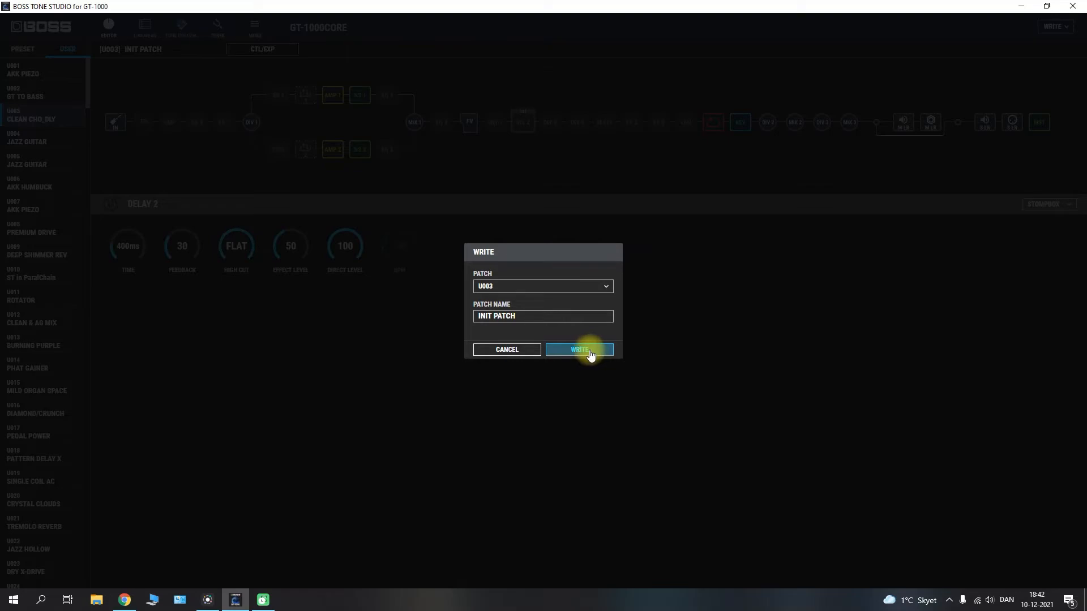
{"action": "mouse_move", "coordinate": [506, 350]}
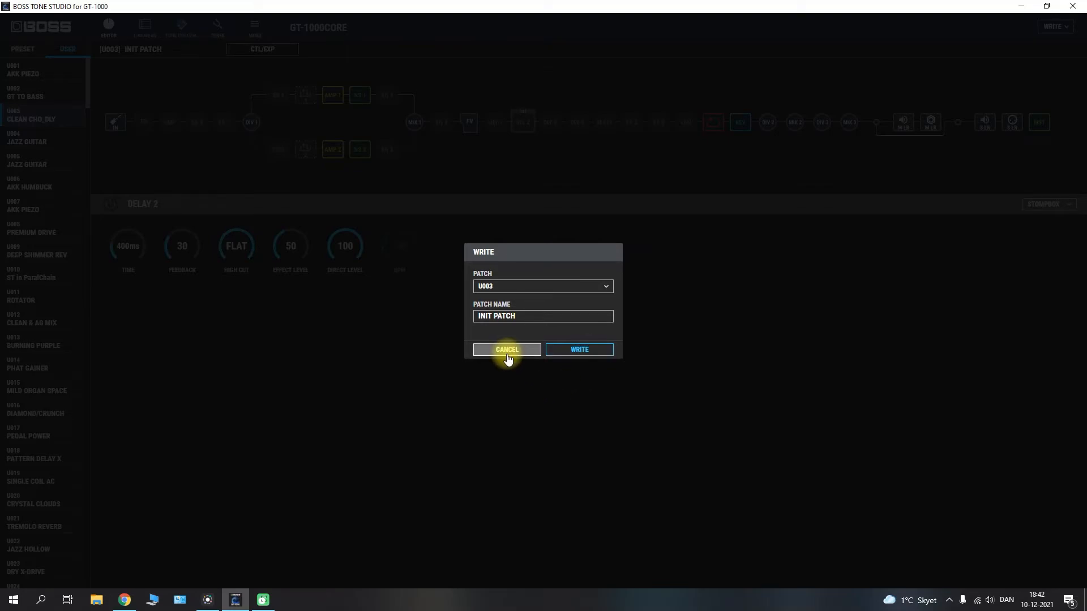
{"action": "left_click", "coordinate": [507, 350]}
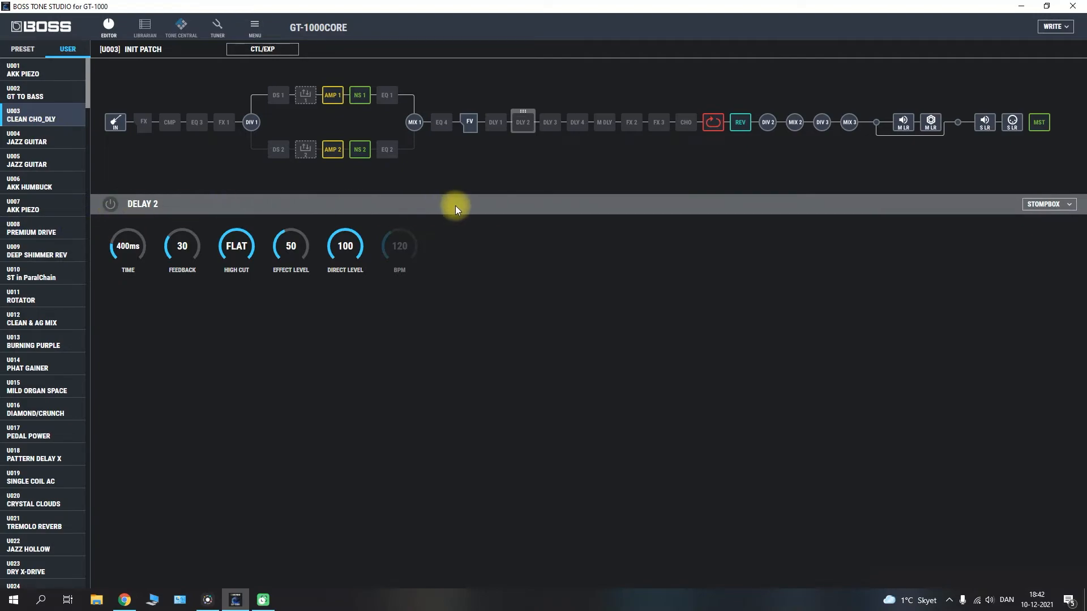
Display the DS 2 block's settings: X-DIST type, drive 50, level 50.
{"action": "left_click", "coordinate": [550, 122]}
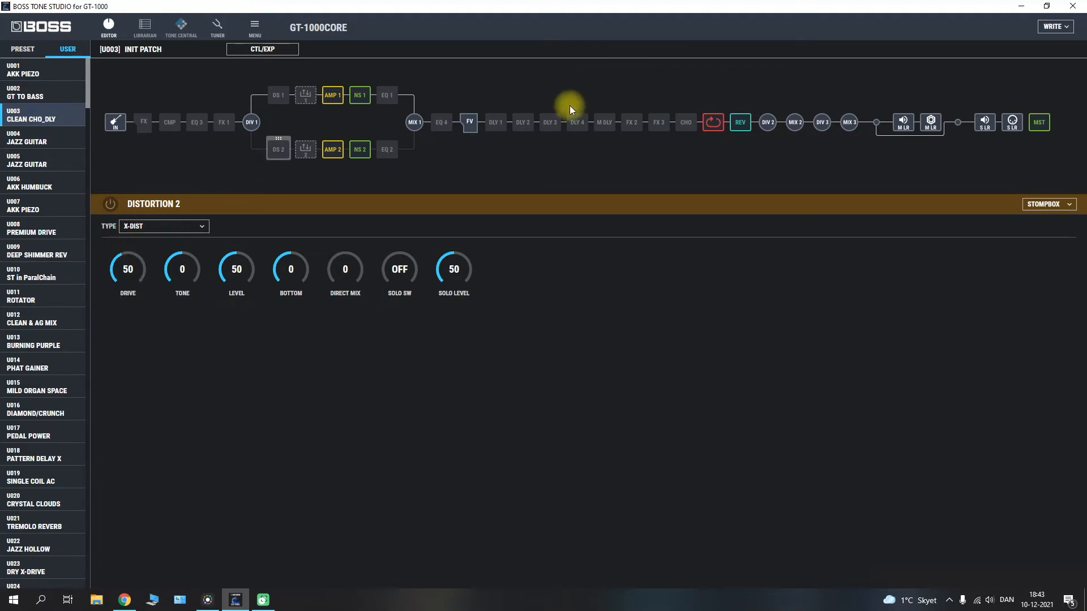
{"action": "mouse_move", "coordinate": [794, 122]}
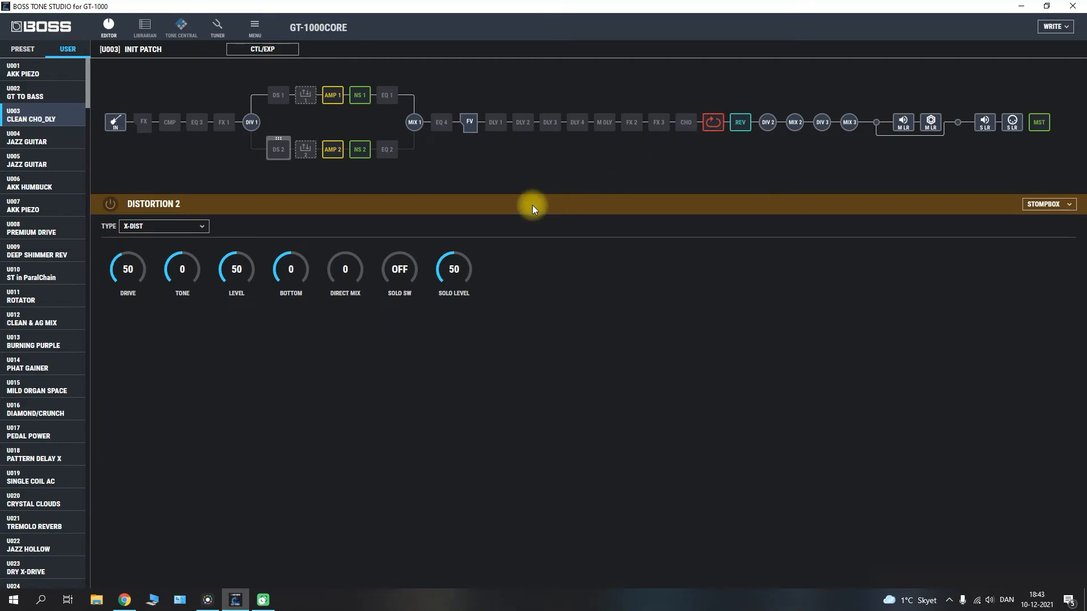
{"action": "mouse_move", "coordinate": [176, 75]}
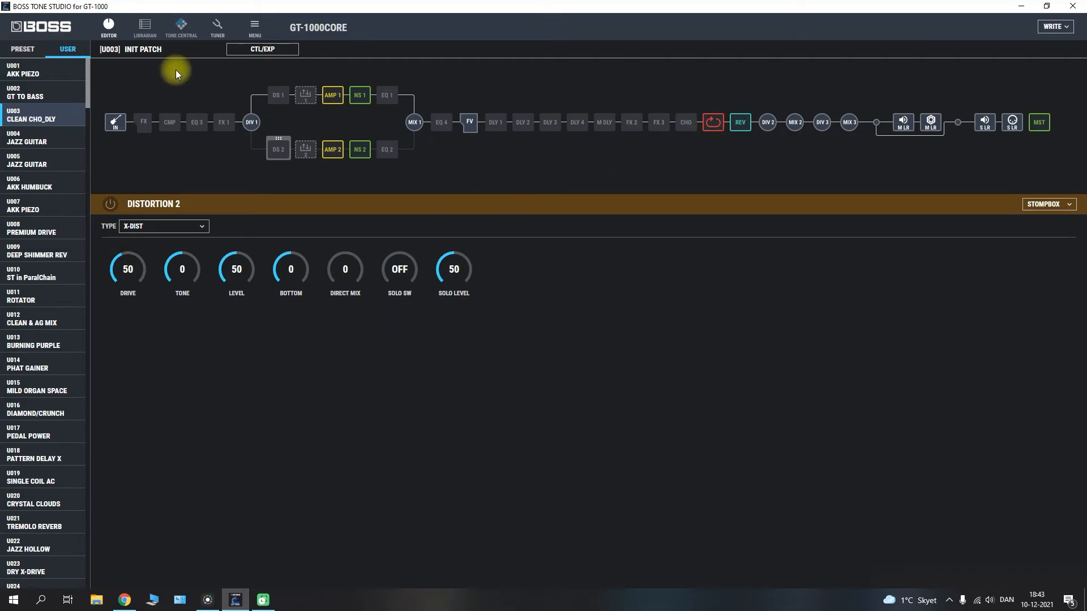
{"action": "mouse_move", "coordinate": [285, 215]}
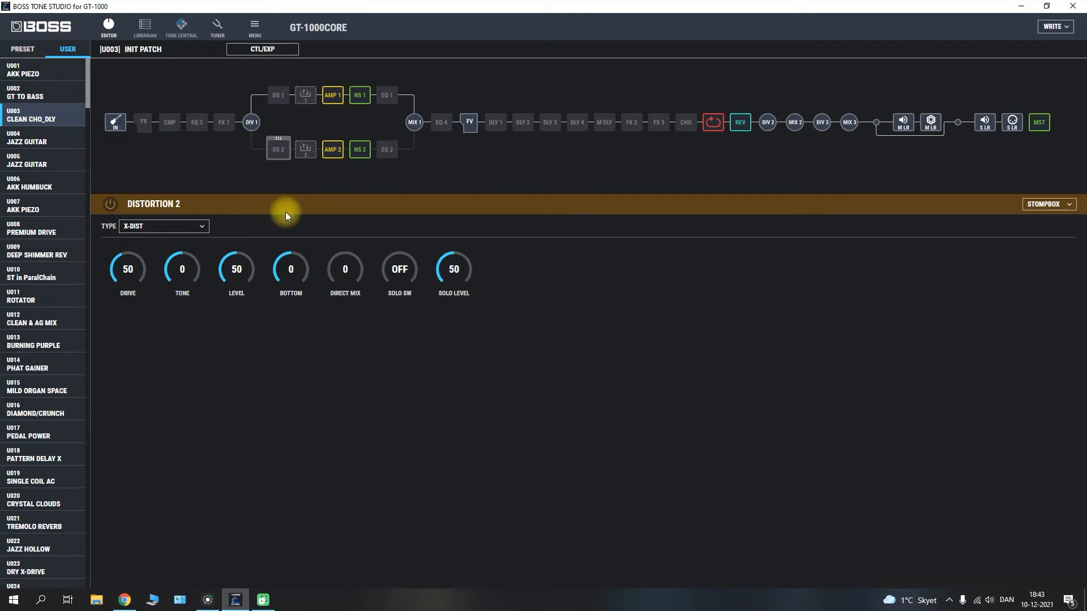
{"action": "mouse_move", "coordinate": [198, 143]}
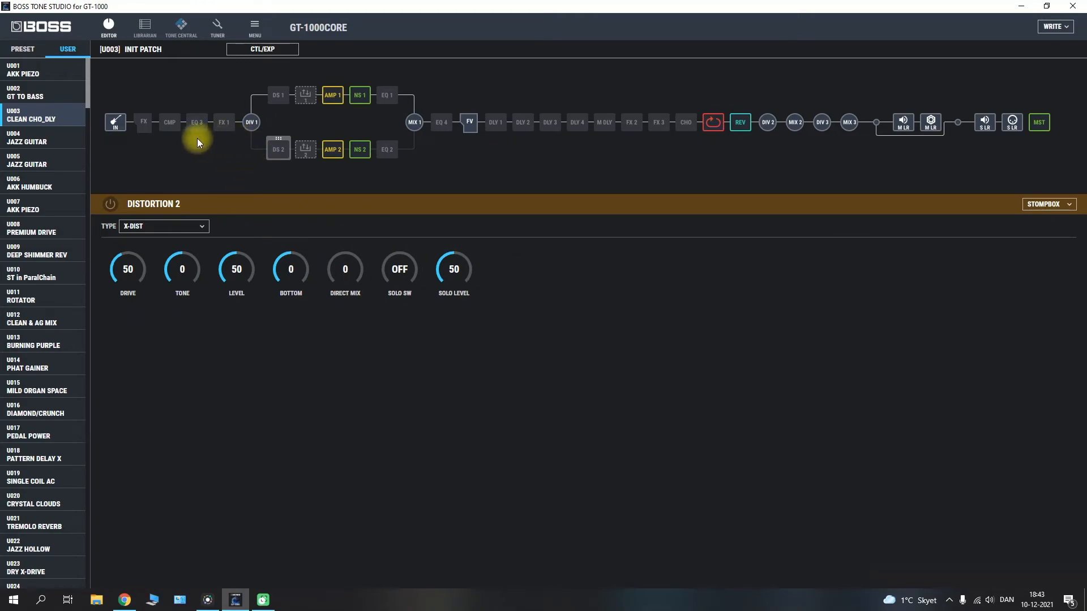
{"action": "mouse_move", "coordinate": [359, 187]}
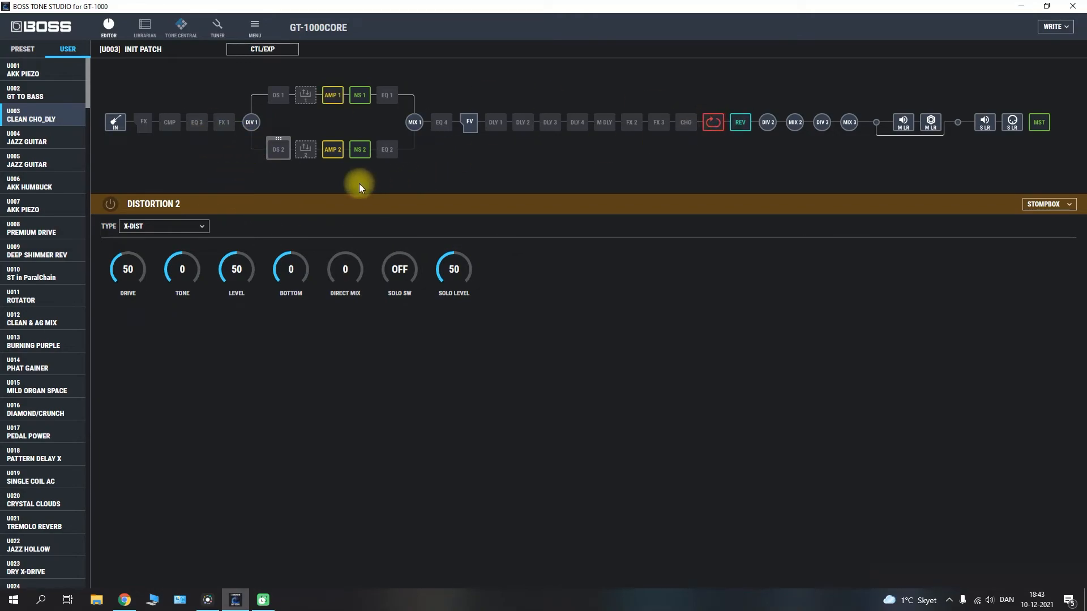
{"action": "mouse_move", "coordinate": [94, 104]}
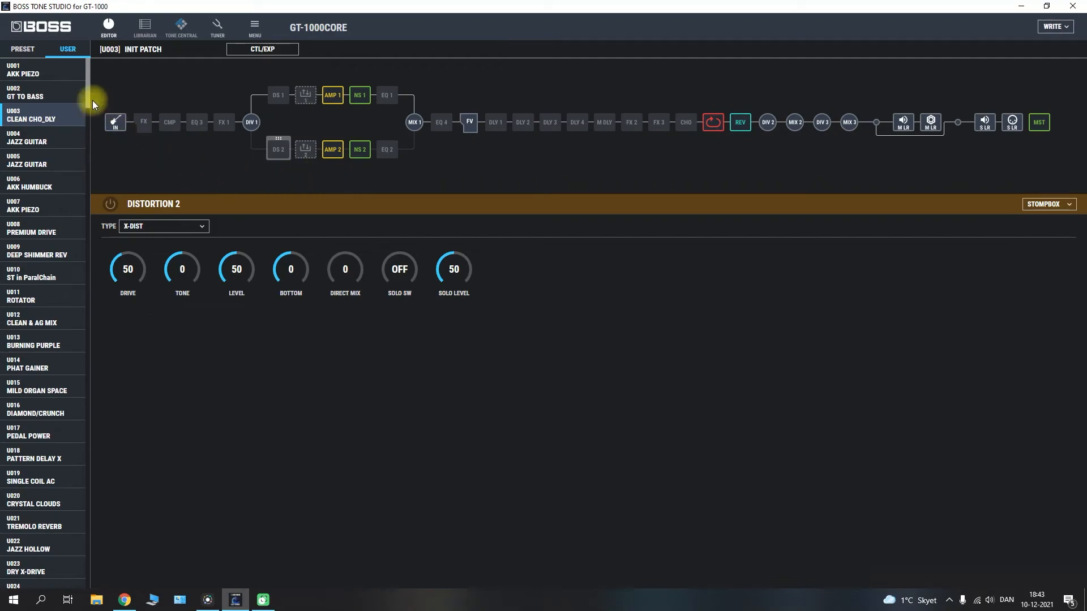
{"action": "scroll", "scroll_direction": "down", "scroll_amount": 3}
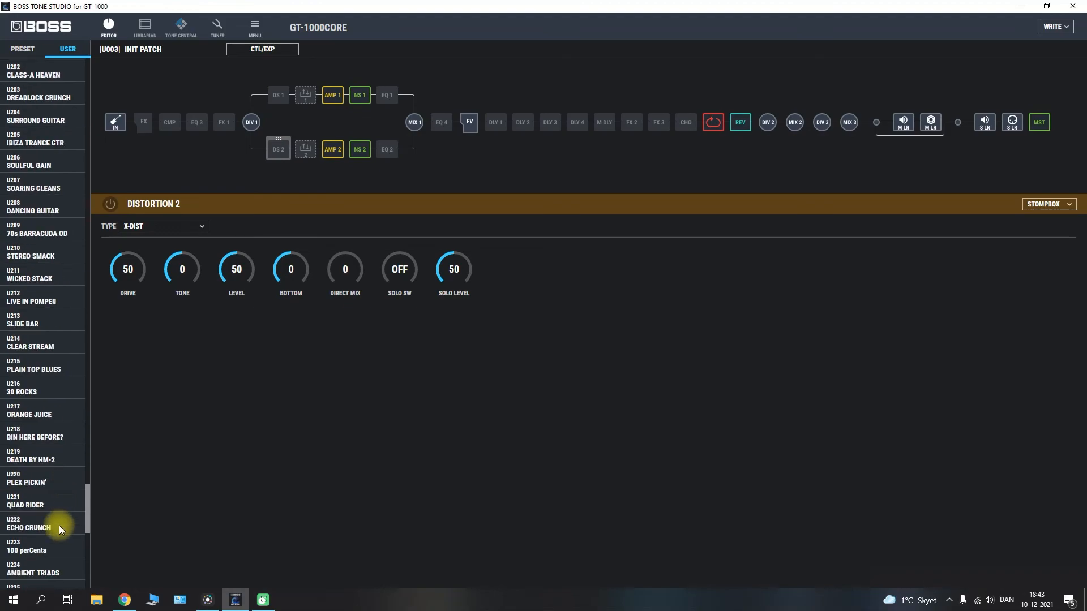
{"action": "scroll", "scroll_direction": "down", "scroll_amount": 3}
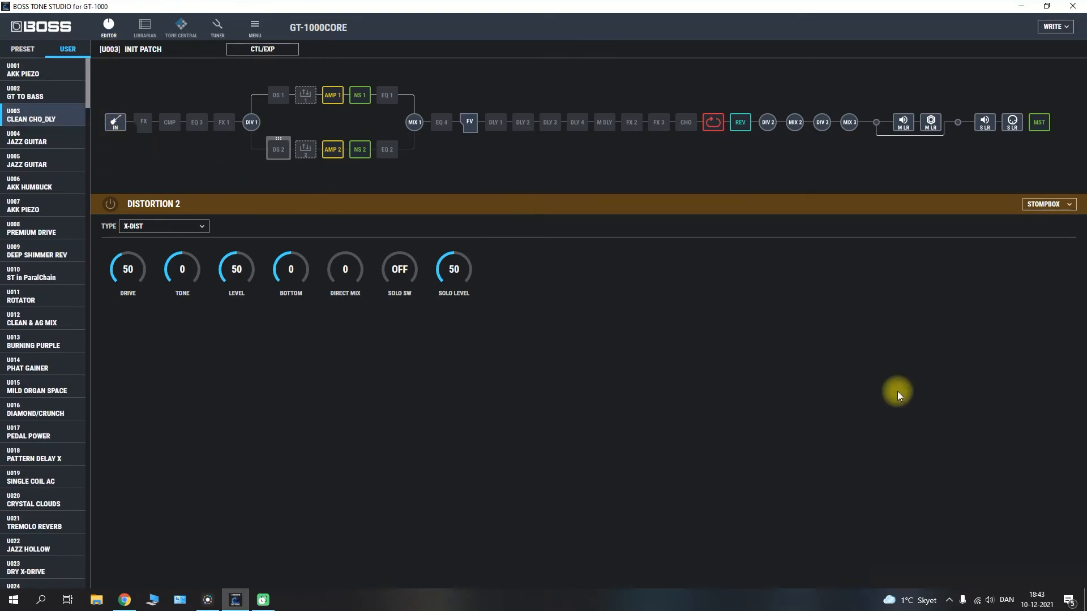
{"action": "mouse_move", "coordinate": [747, 375]}
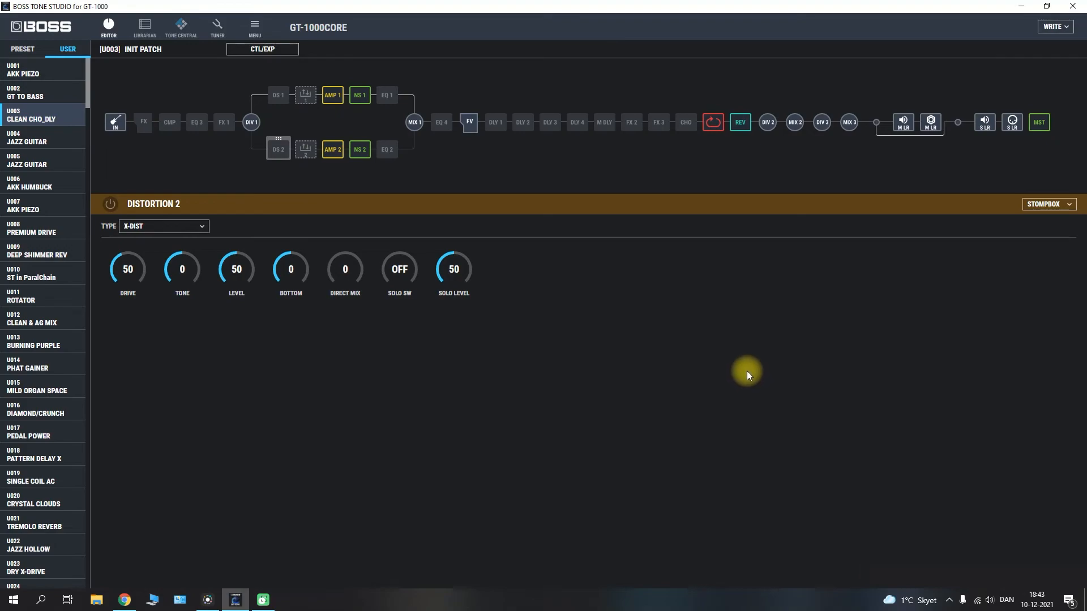
{"action": "mouse_move", "coordinate": [505, 304]}
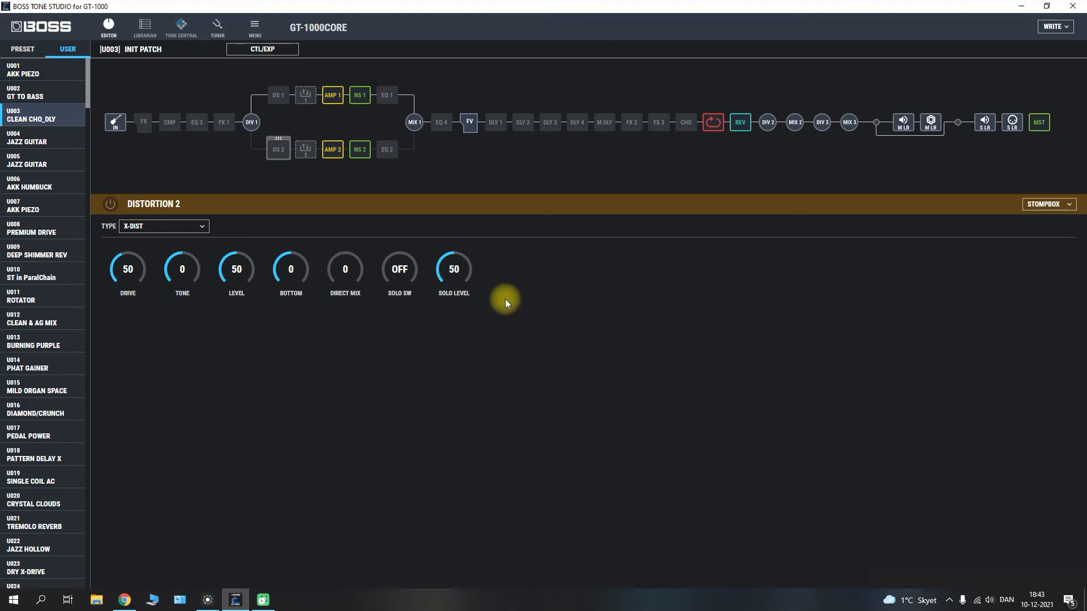
{"action": "mouse_move", "coordinate": [559, 207]}
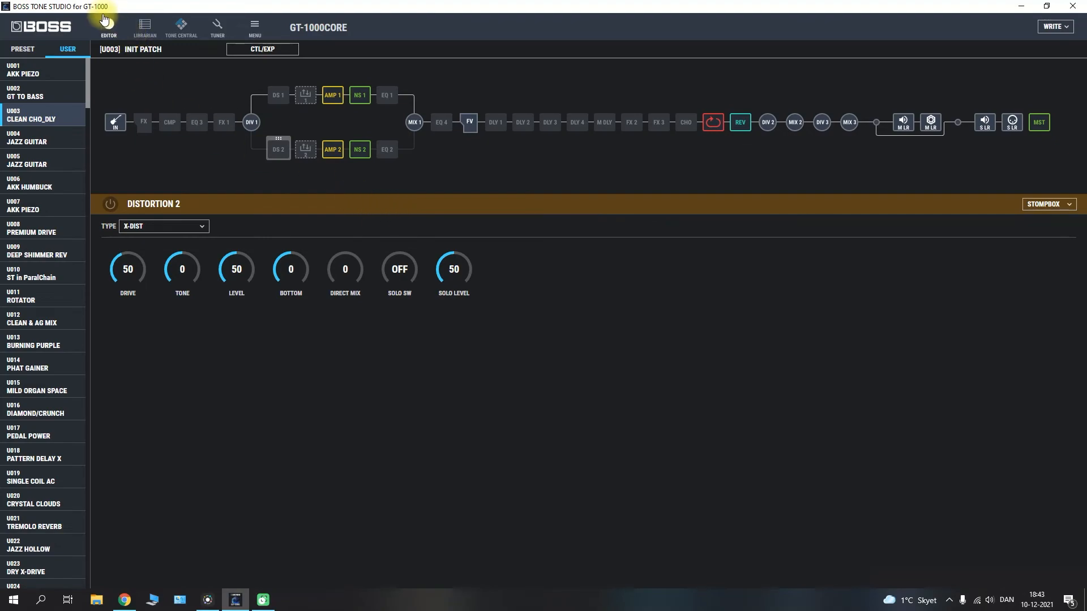
{"action": "mouse_move", "coordinate": [192, 95]}
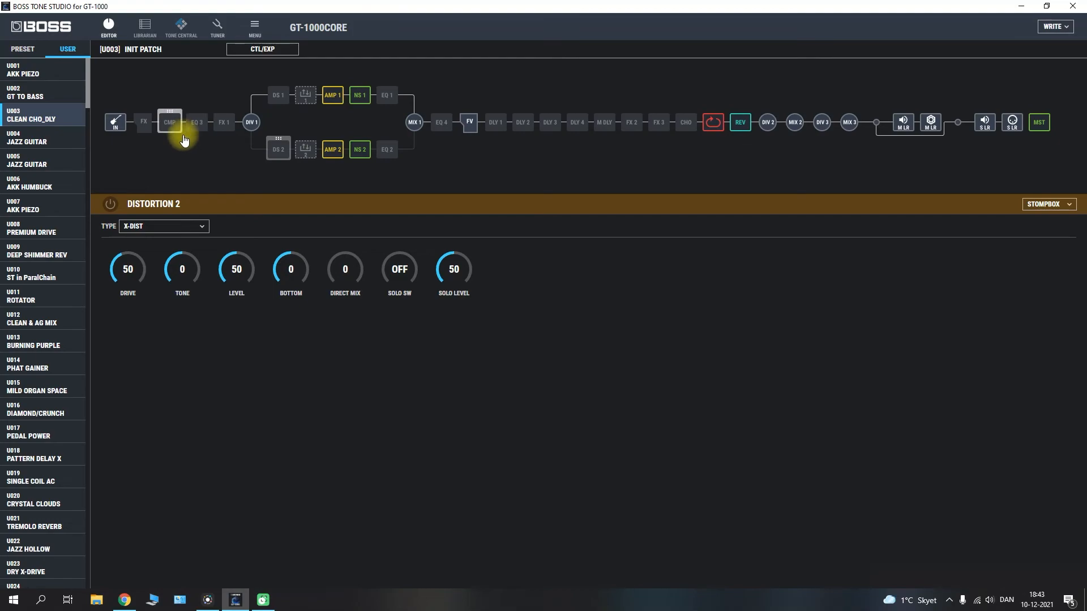
{"action": "mouse_move", "coordinate": [180, 138]}
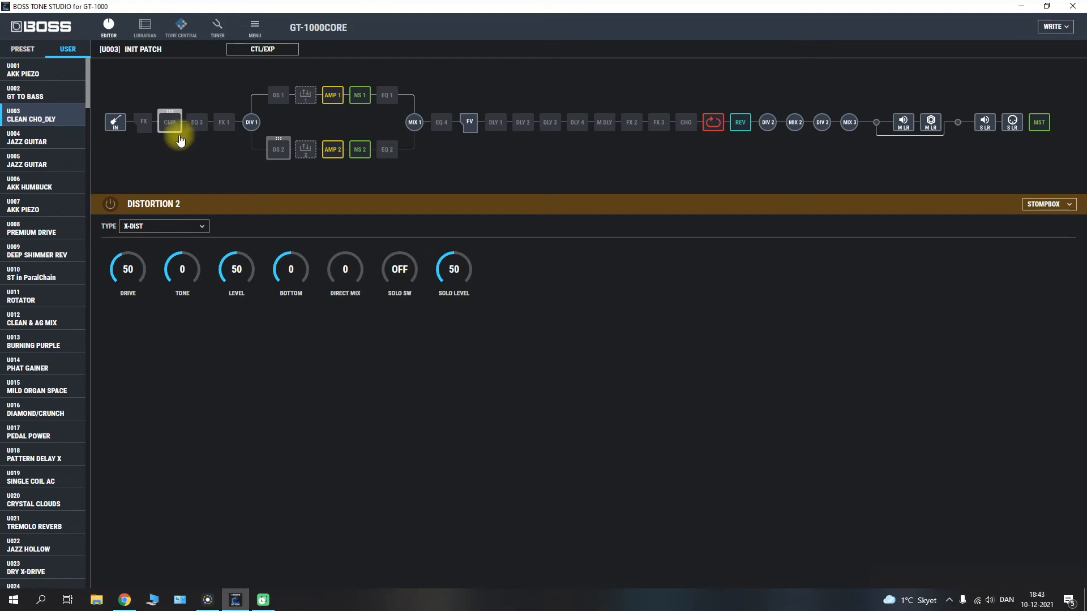